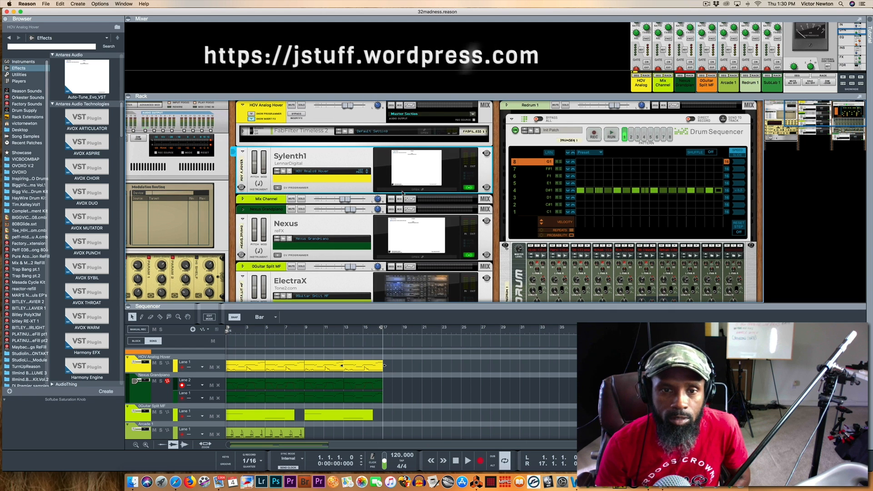
# Open the Sylenth1 patch window for the HOV Analog Hover track from the rack.
pyautogui.click(415, 167)
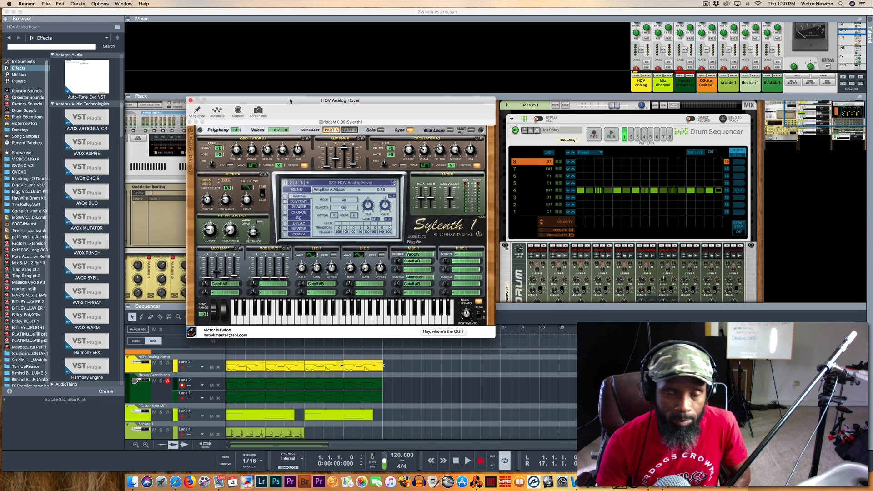
pyautogui.moveTo(340, 100); pyautogui.dragTo(327, 104)
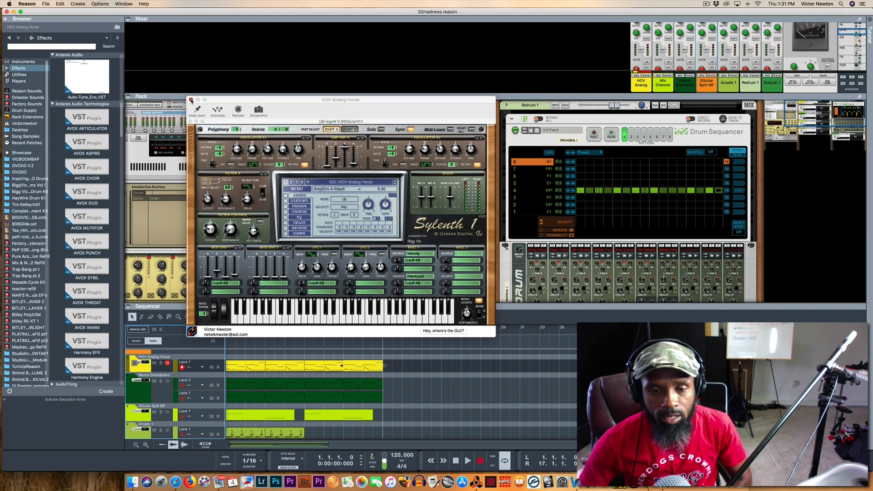
# Open Reason's Audio preferences, showing Telestream Audio Capture with a 4,096-sample buffer.
pyautogui.click(19, 5)
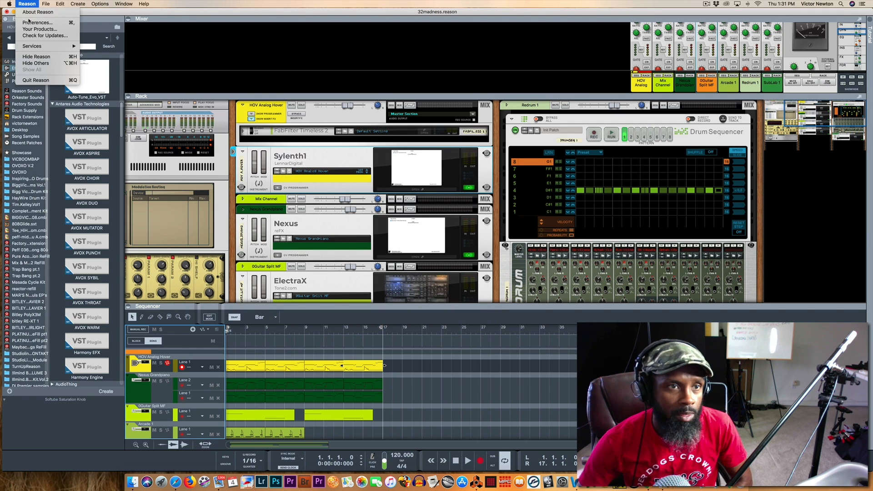
pyautogui.moveTo(39, 22)
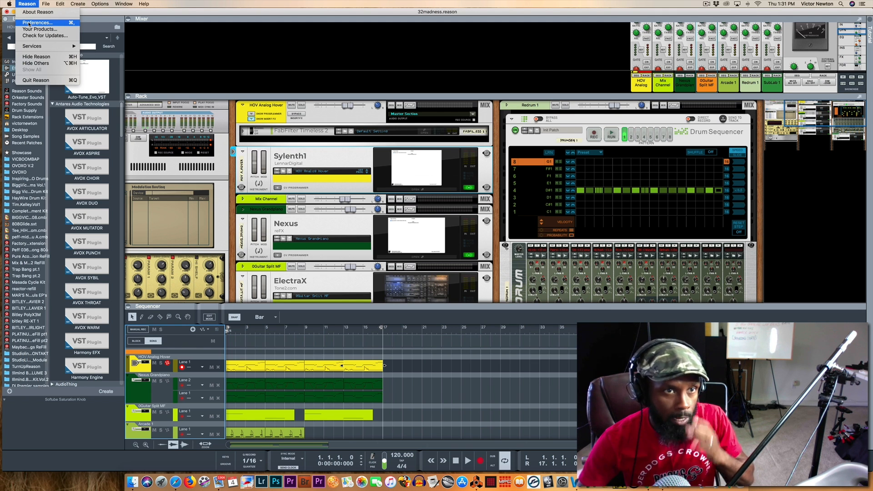
pyautogui.click(40, 22)
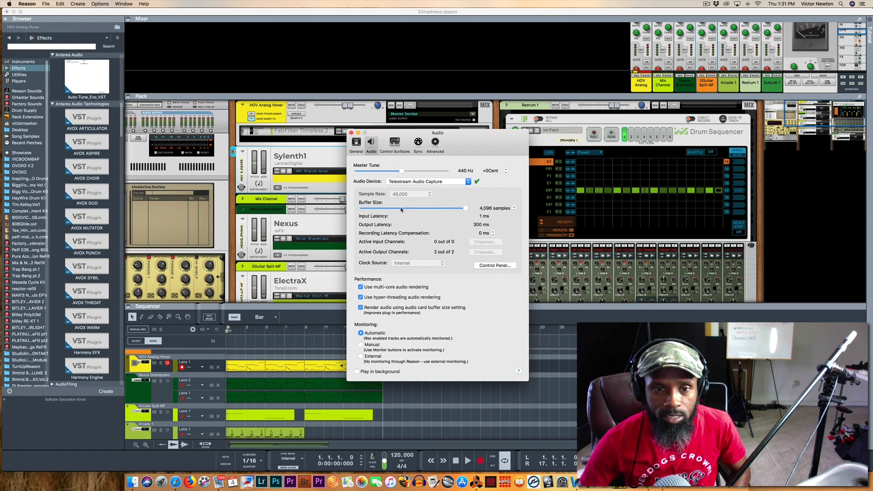
# Adjust the Buffer Size slider, settling the audio buffer at 2,048 samples.
pyautogui.moveTo(465, 208); pyautogui.dragTo(401, 208)
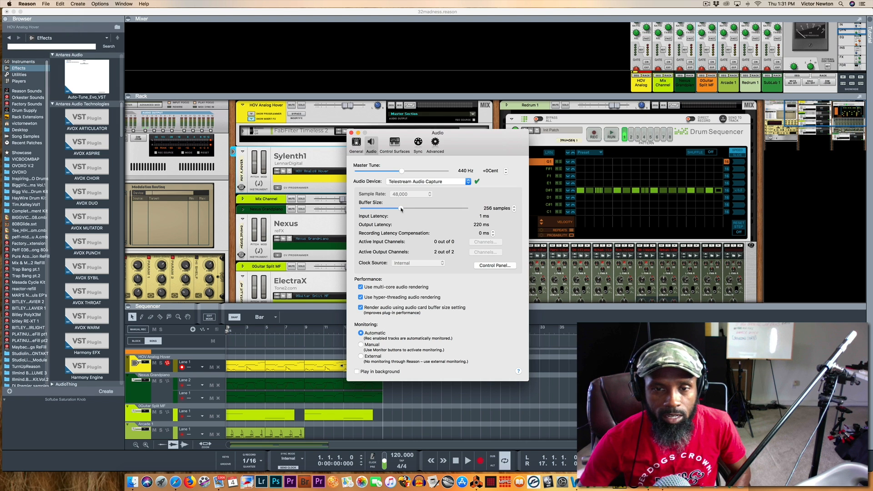
pyautogui.moveTo(401, 208); pyautogui.dragTo(412, 208)
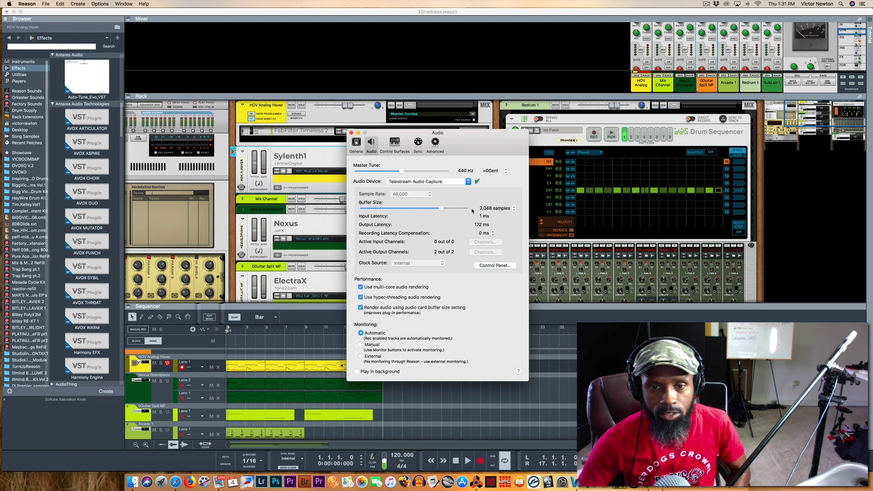
pyautogui.moveTo(441, 208); pyautogui.dragTo(465, 208)
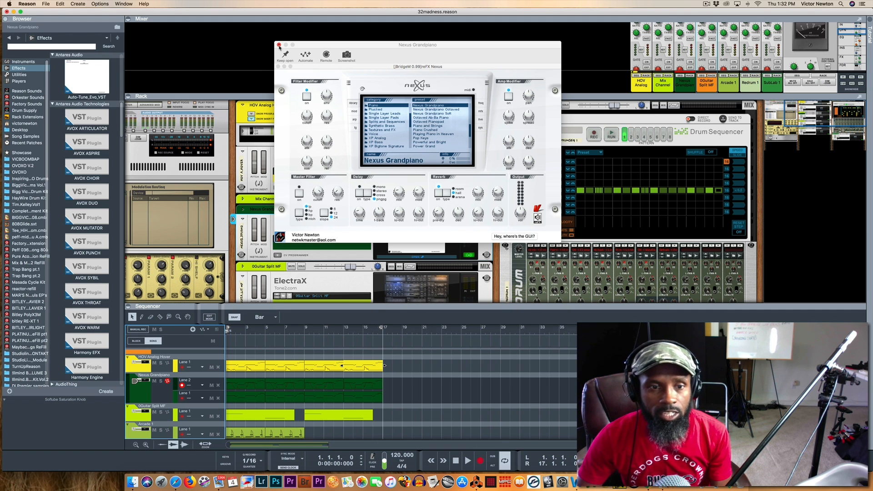
# Close the Nexus Grandpiano window and play back the six-track arrangement.
pyautogui.click(282, 44)
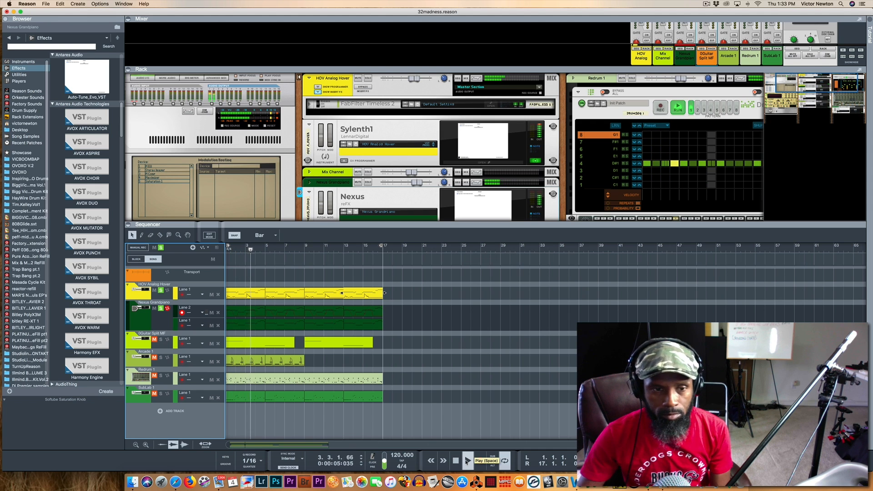
pyautogui.click(468, 460)
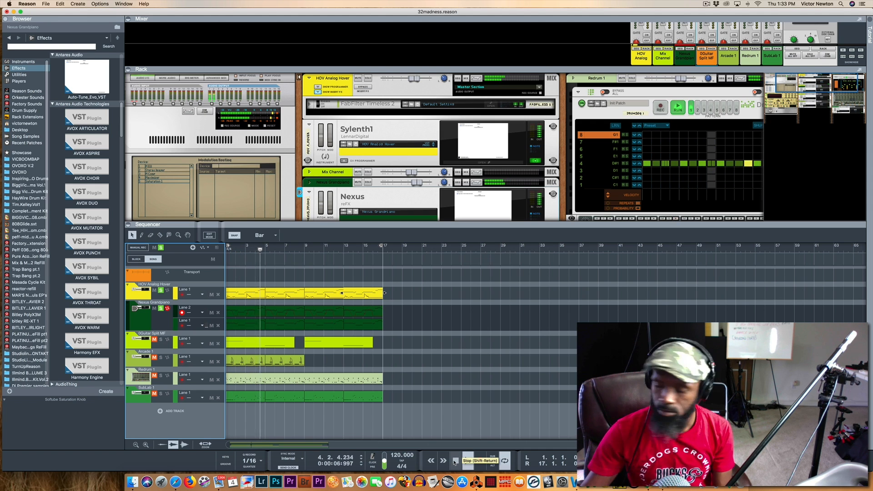
# Stop playback and open SubLab's plugin window showing the 808 Nasal patch.
pyautogui.click(455, 460)
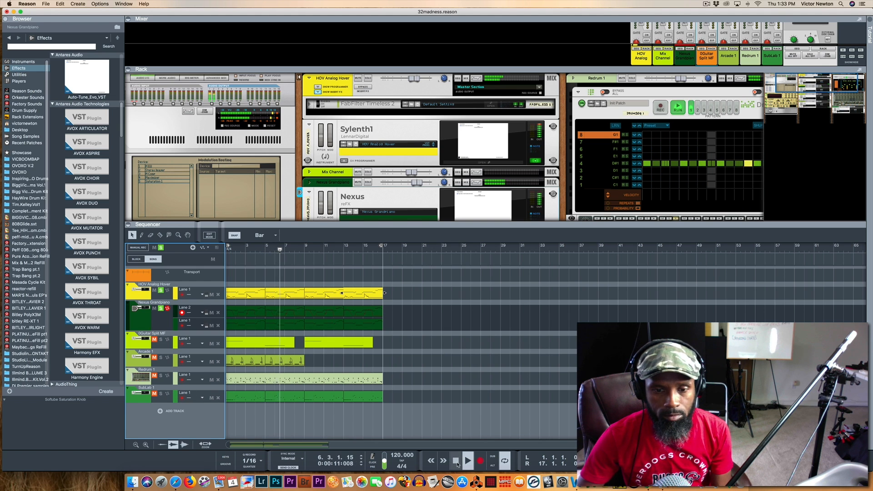
pyautogui.click(469, 461)
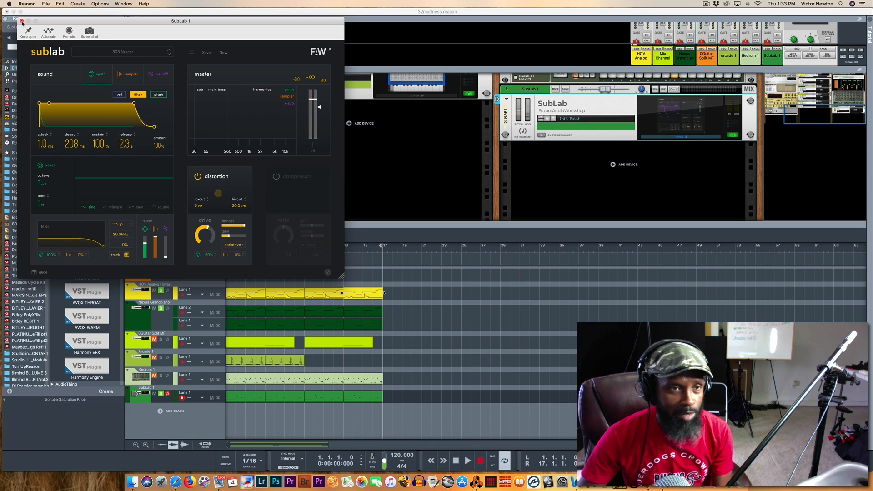
# Close the SubLab 1 plugin window, leaving the rack and six-track sequencer visible.
pyautogui.click(23, 22)
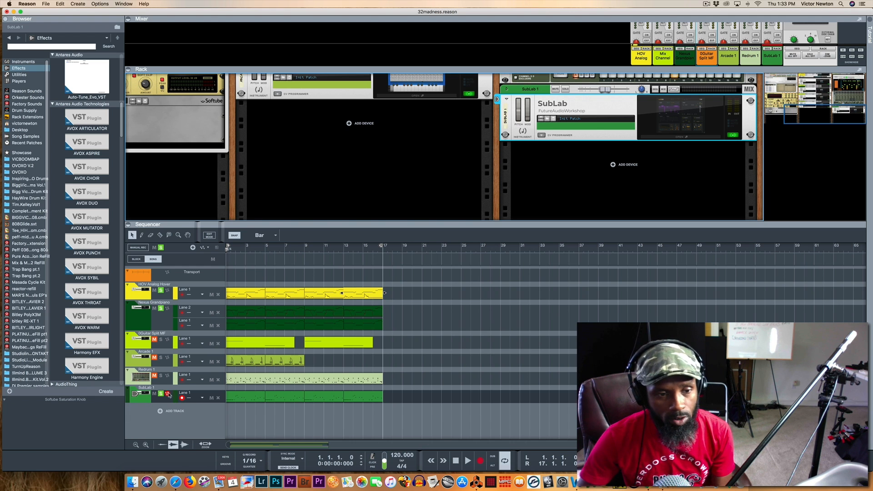
# Play the six-track arrangement from the start, stopping around bar 9.
pyautogui.click(455, 461)
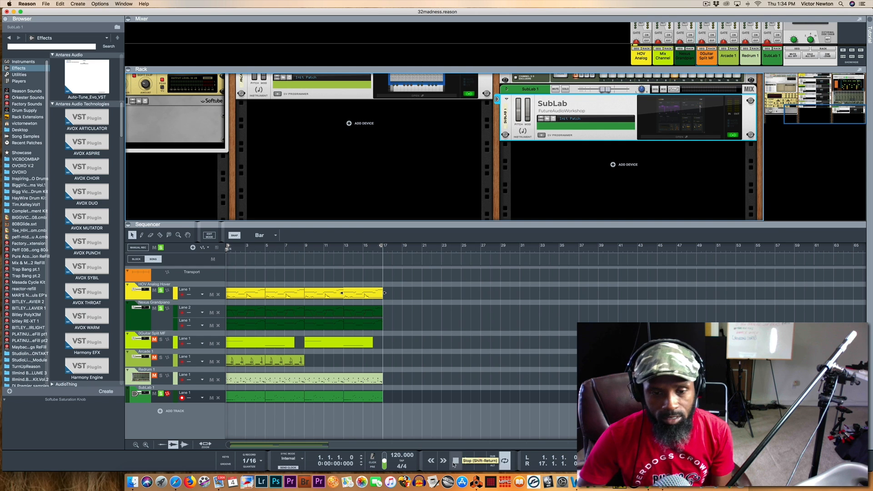
pyautogui.click(456, 461)
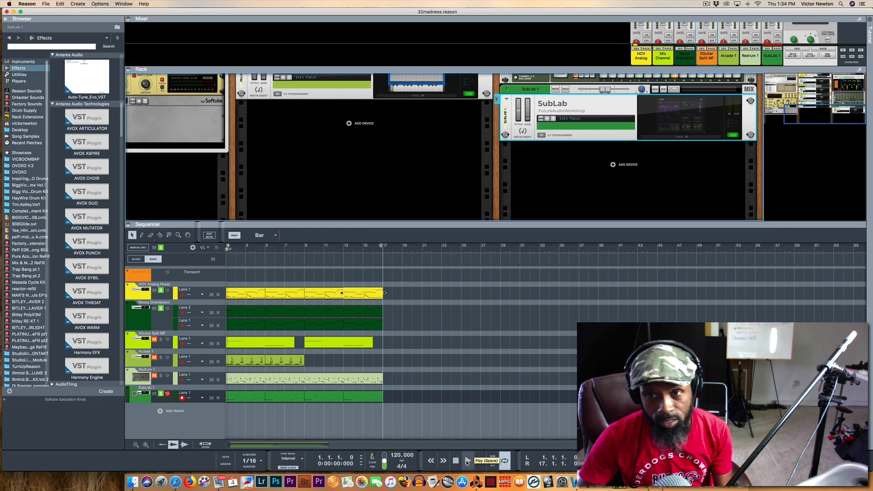
pyautogui.click(467, 461)
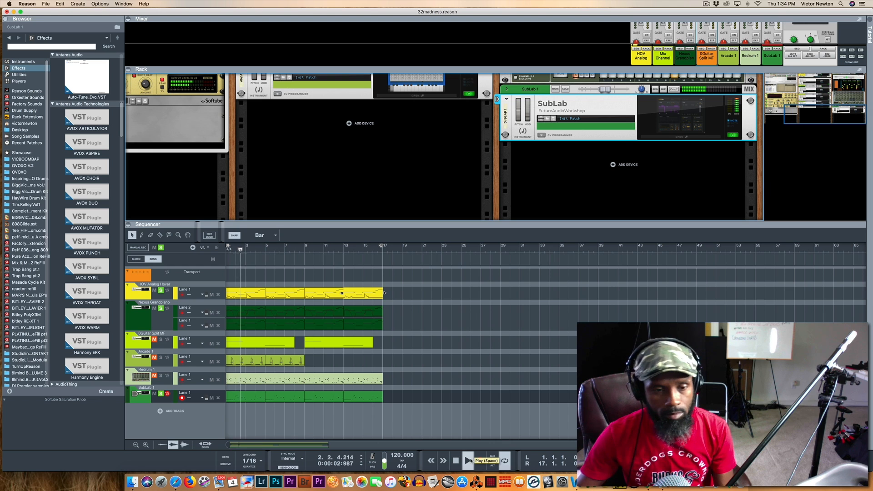
pyautogui.click(468, 460)
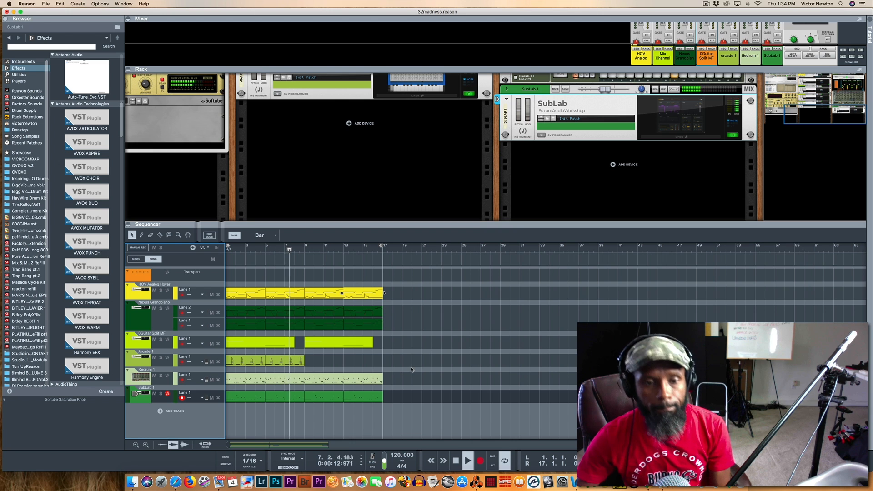
pyautogui.click(466, 459)
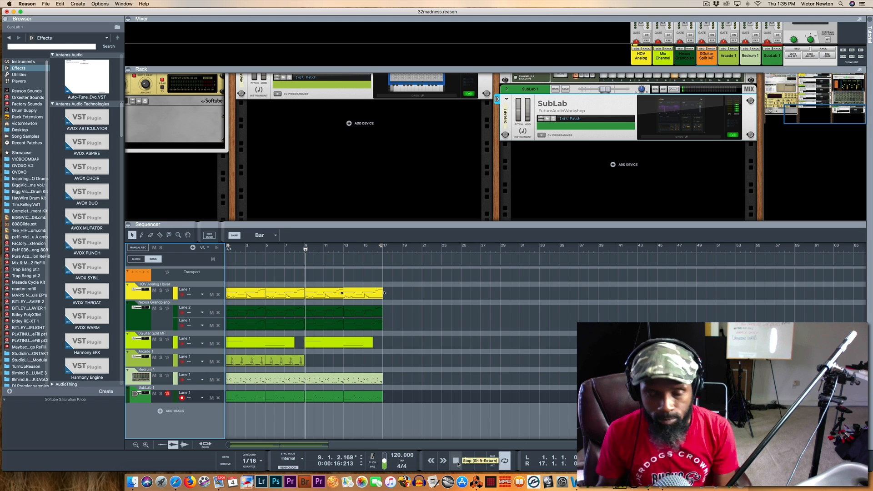
pyautogui.click(455, 460)
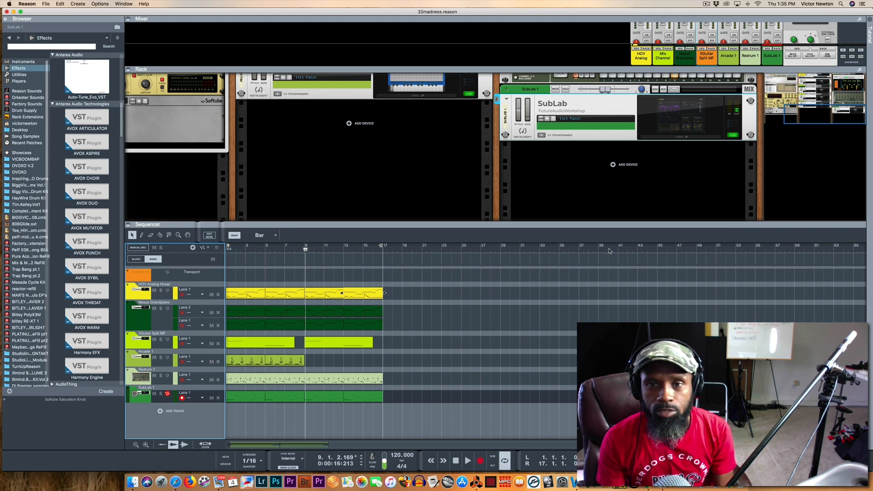